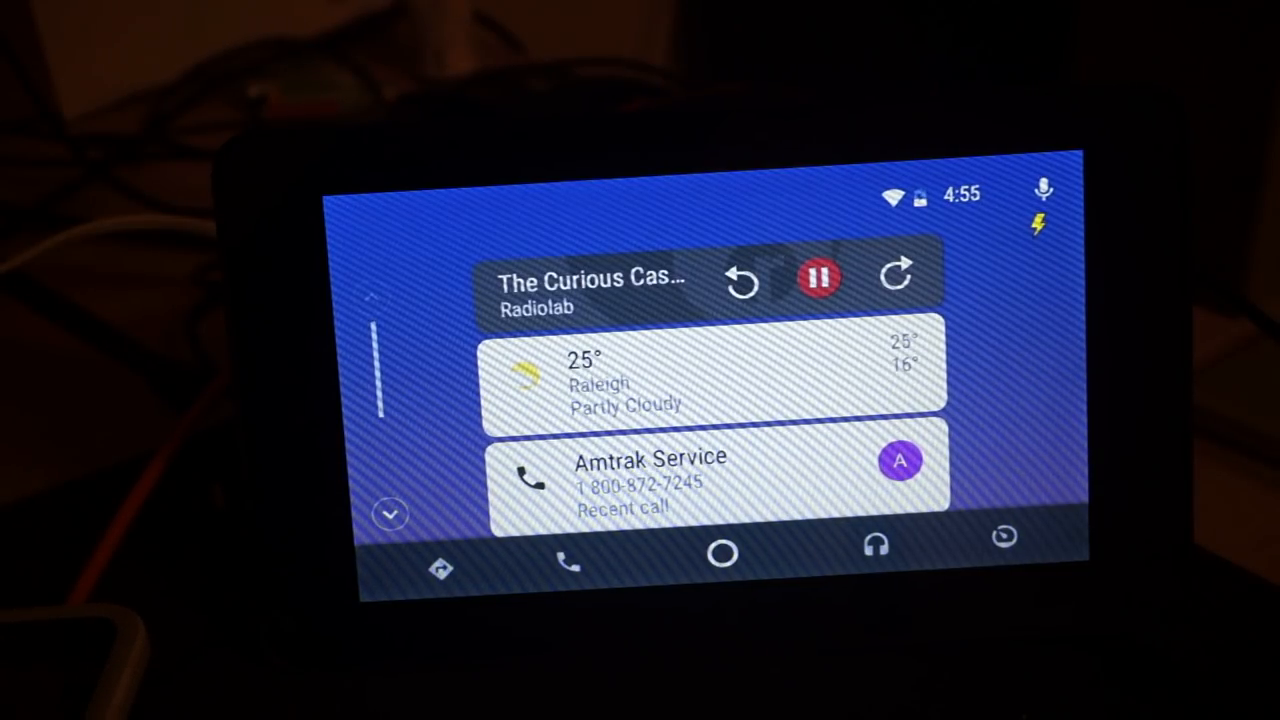
- Open the Radiolab episode's full-screen Pocket Casts player from the now-playing card
click(819, 278)
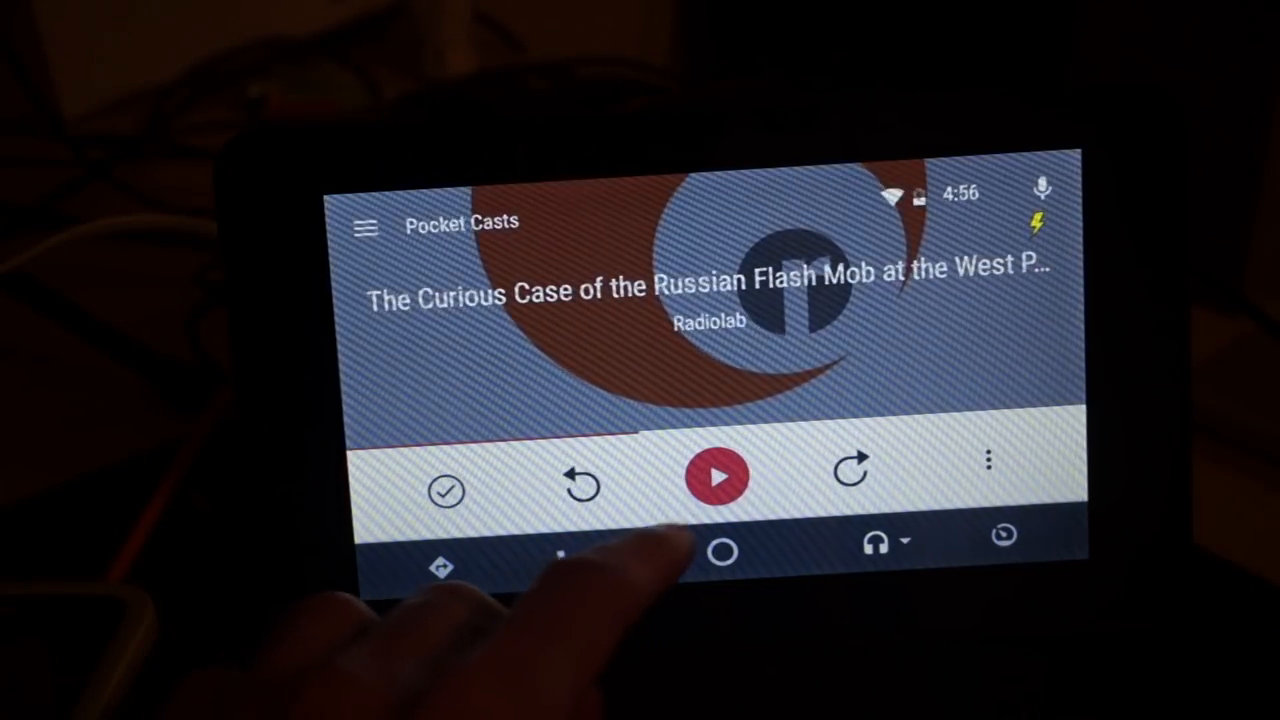
- Resume the Radiolab episode and switch Android Auto to the Google Maps view
click(718, 476)
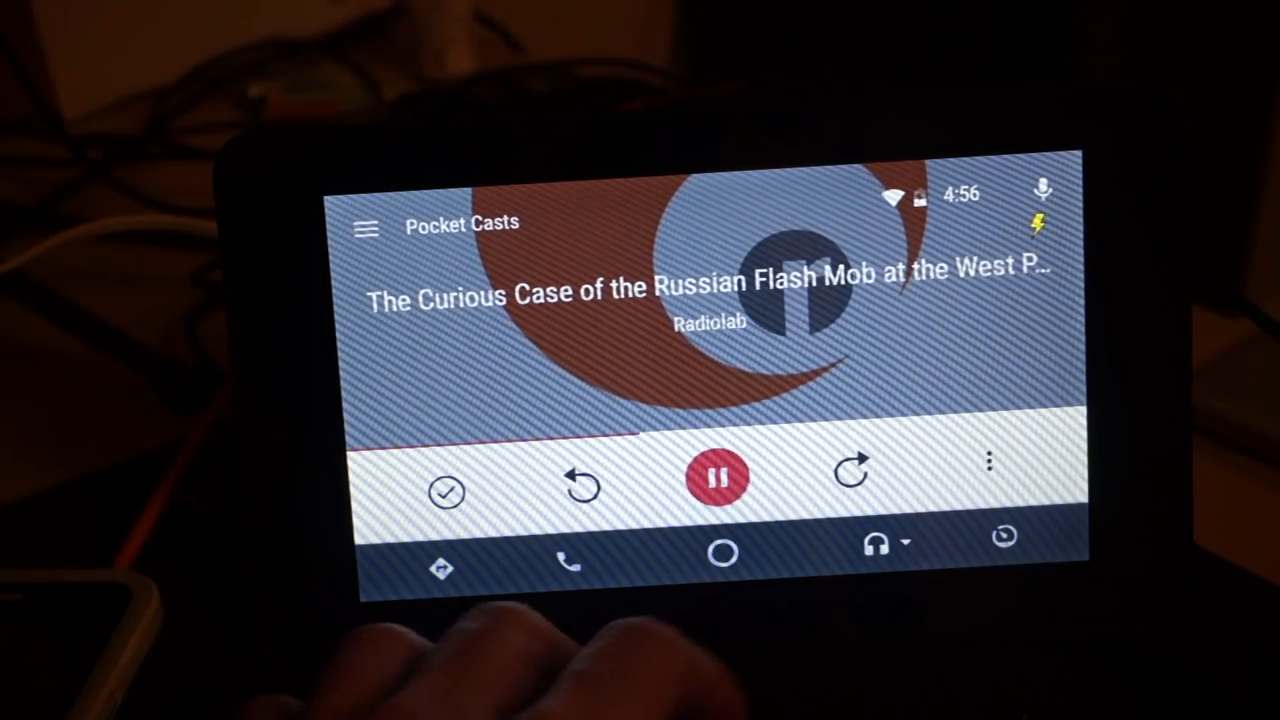
click(717, 476)
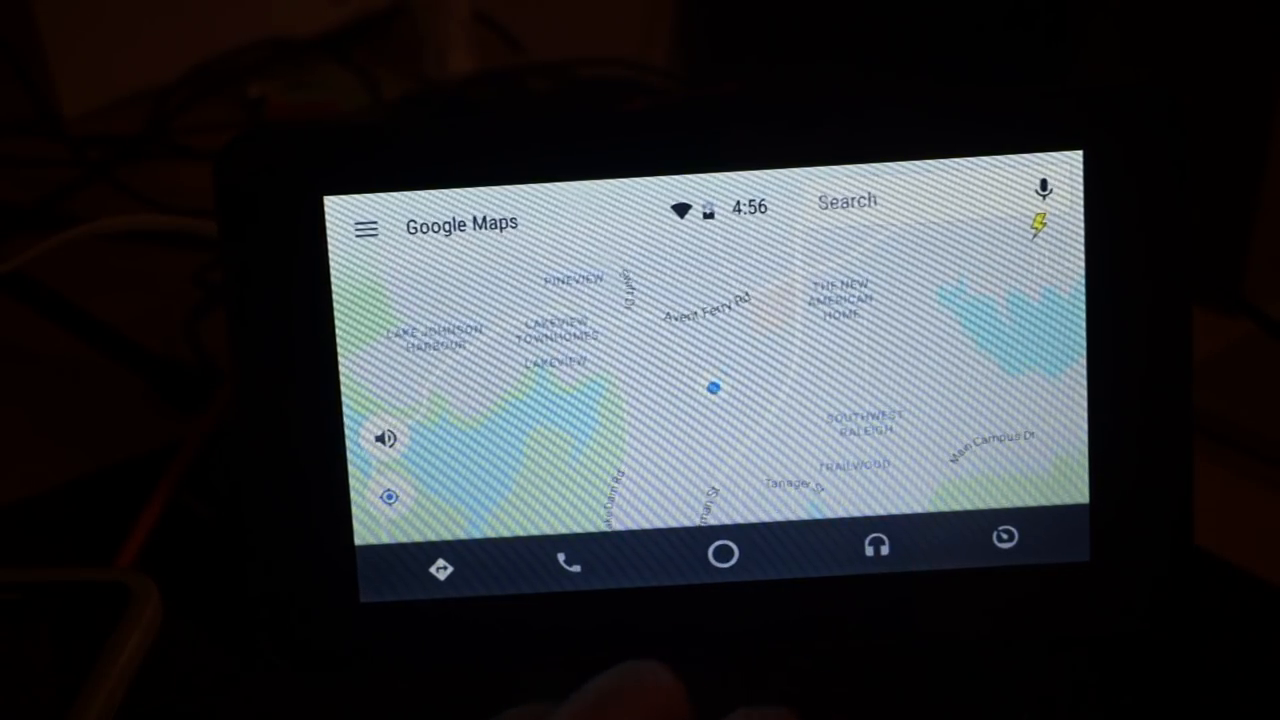
- Go back to Pocket Casts' Radiolab player and pause the episode
click(877, 547)
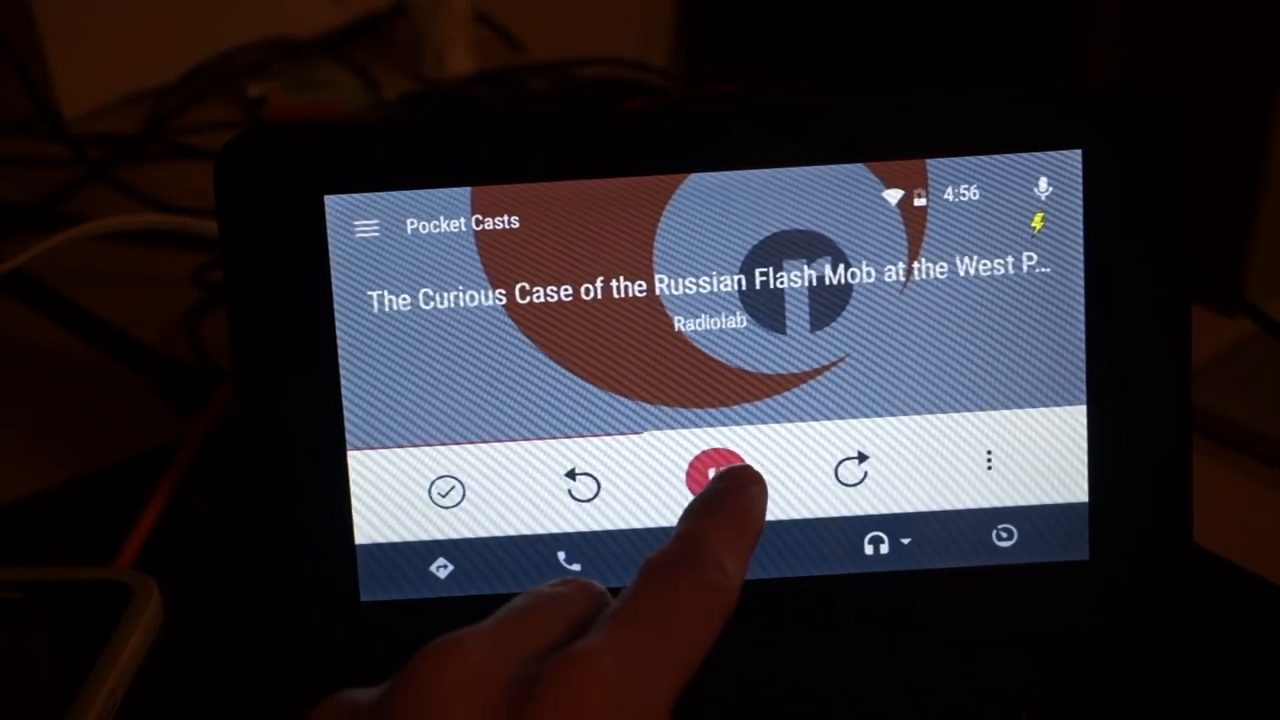
click(712, 475)
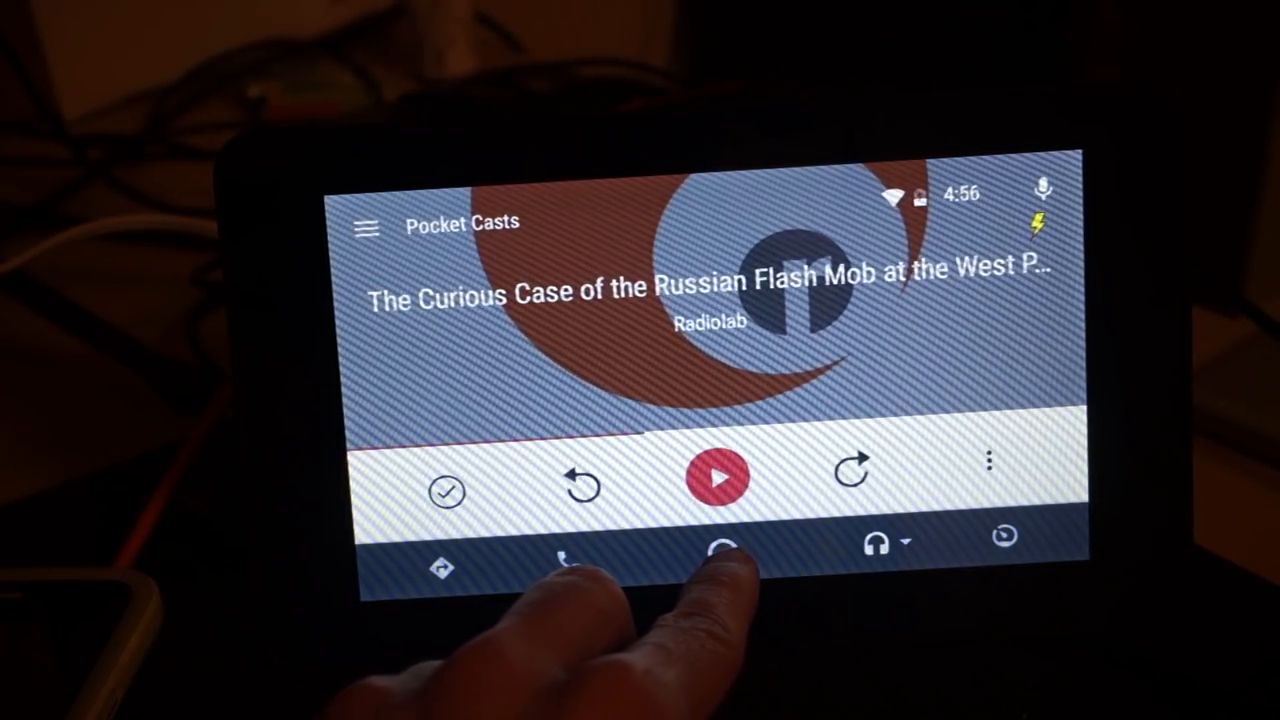